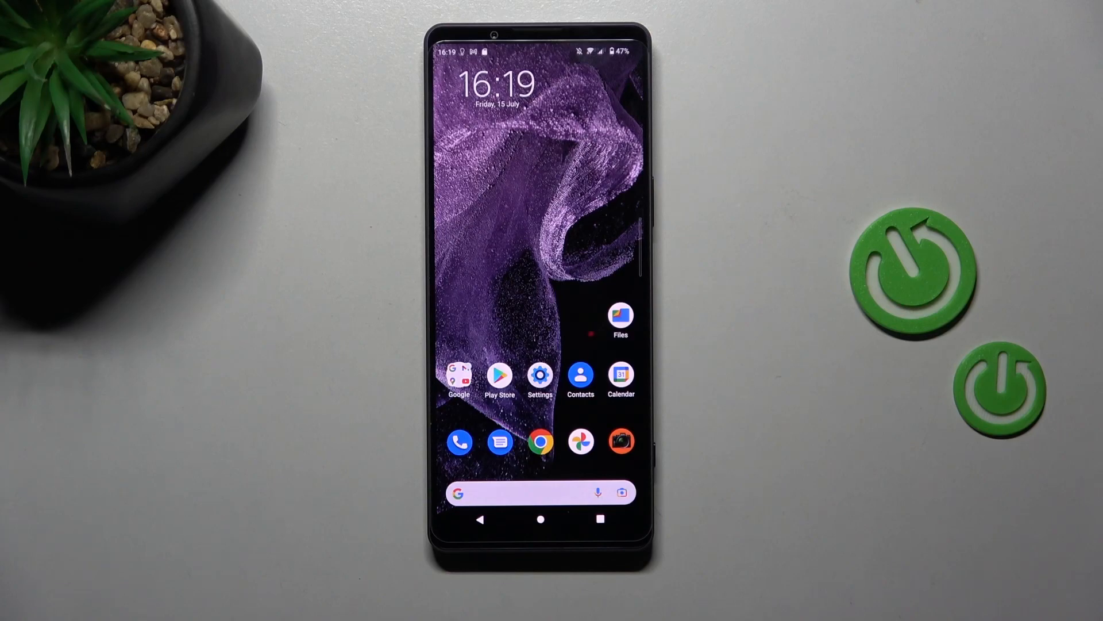
# - Reach the Gestures page through Settings > System
pyautogui.click(539, 375)
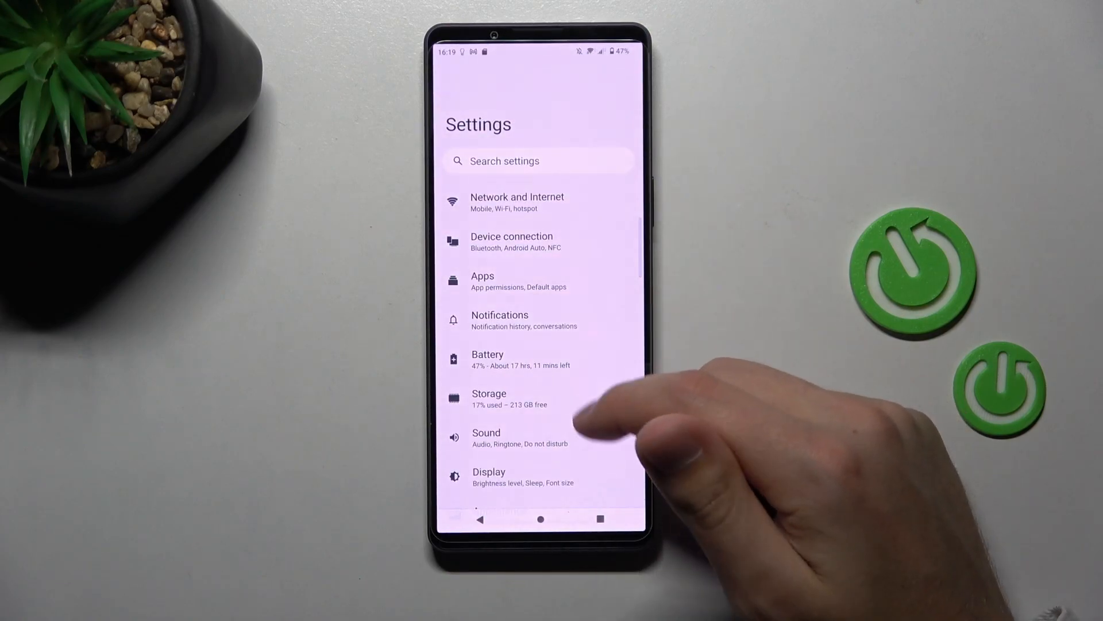
pyautogui.scroll(-3)
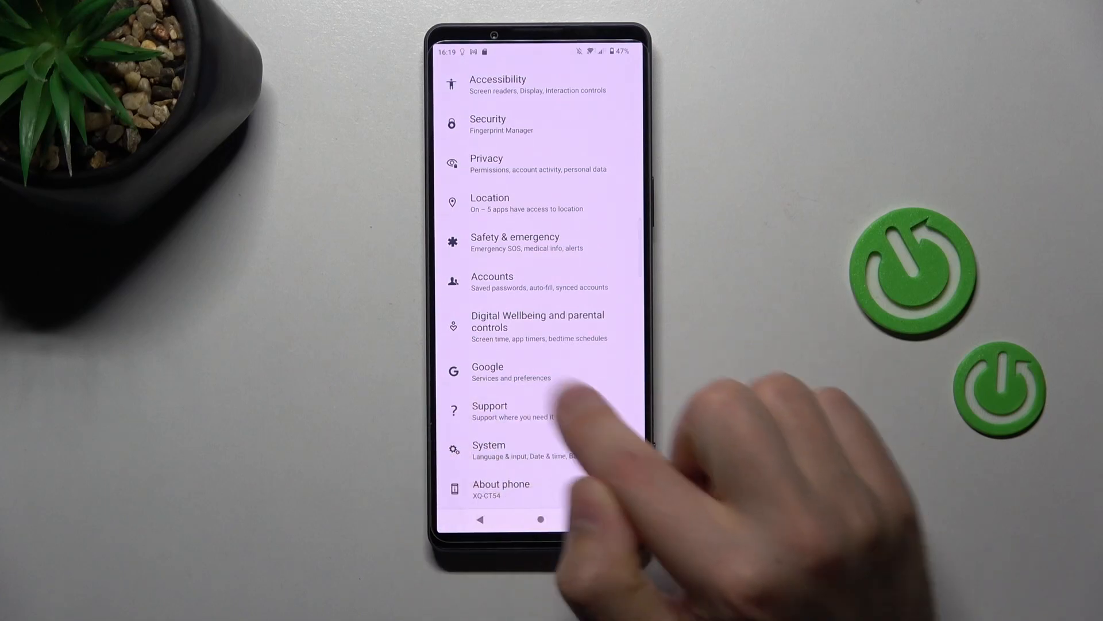
pyautogui.click(489, 448)
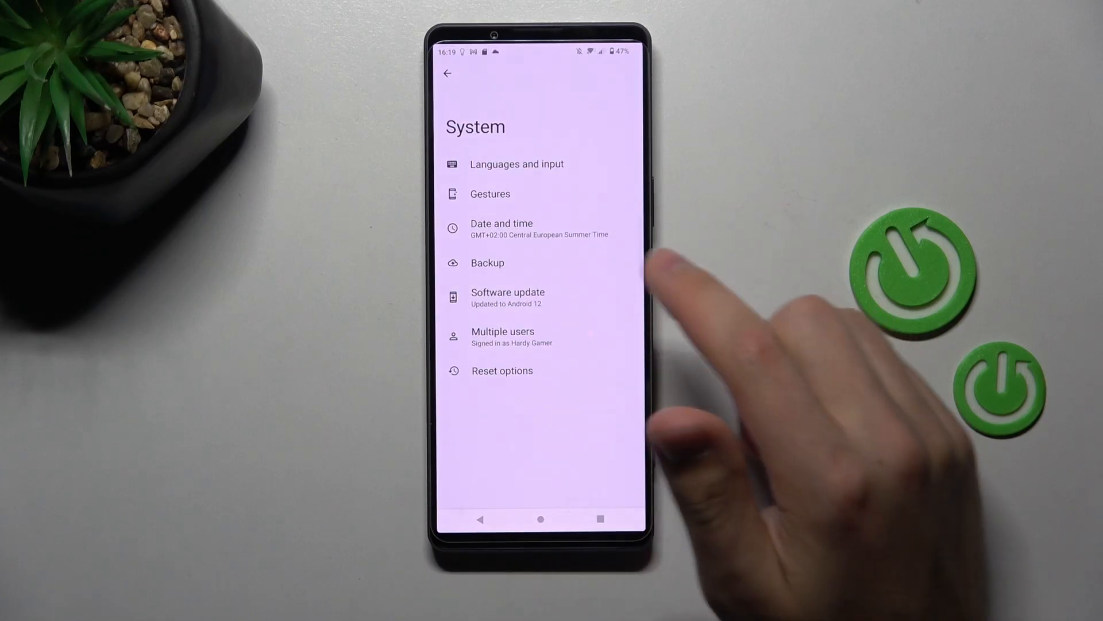
pyautogui.click(491, 194)
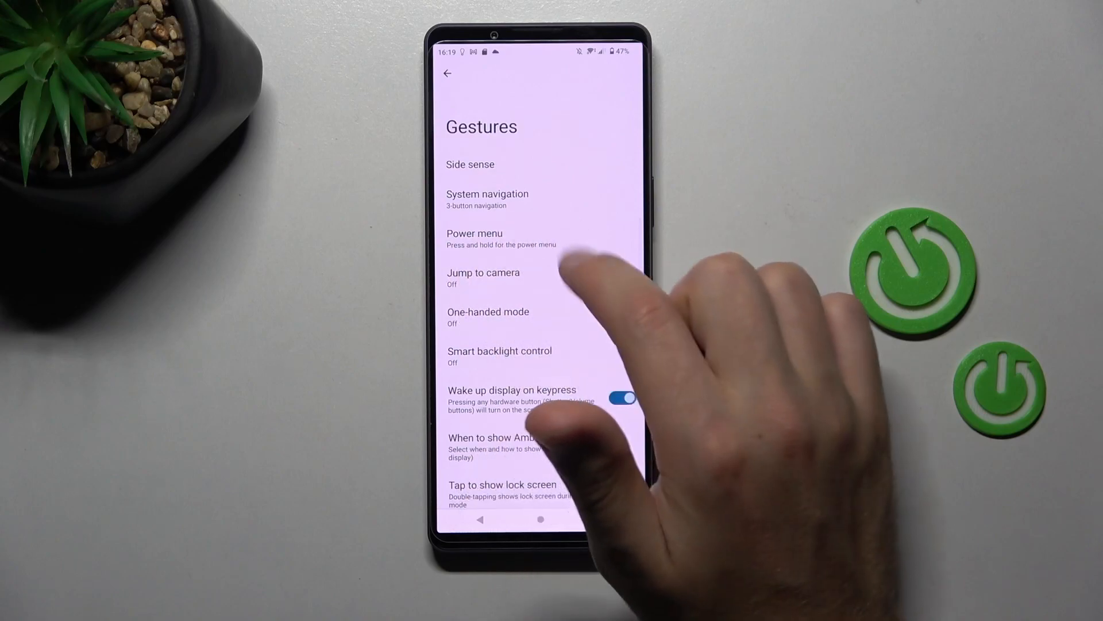
# - Turn on Hold for Assistant in the Power menu and dismiss the info dialog
pyautogui.click(474, 233)
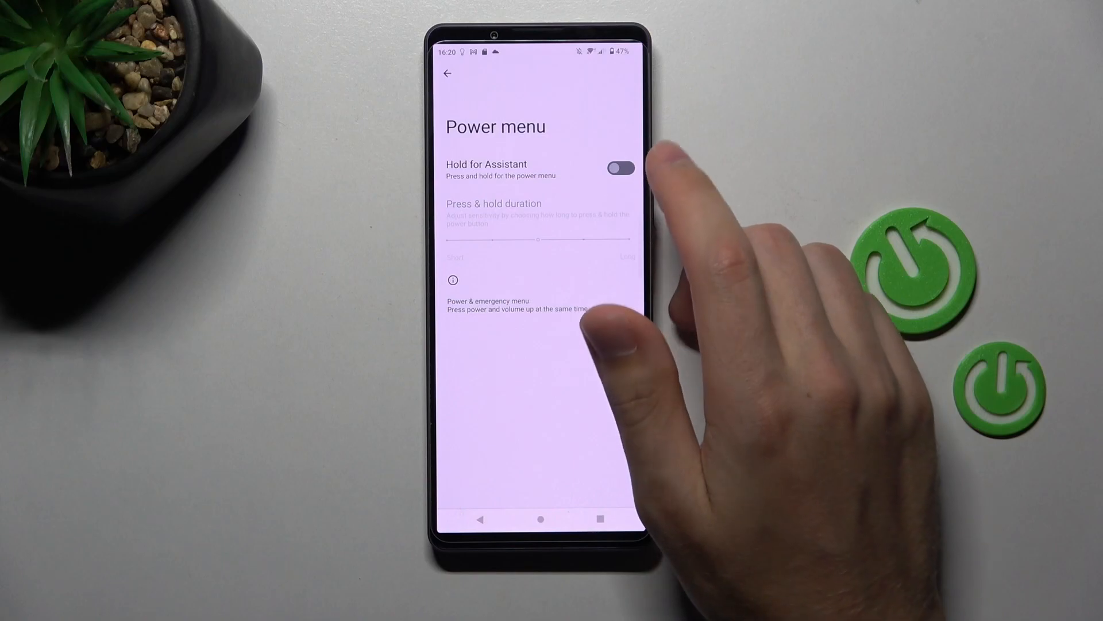
pyautogui.click(621, 167)
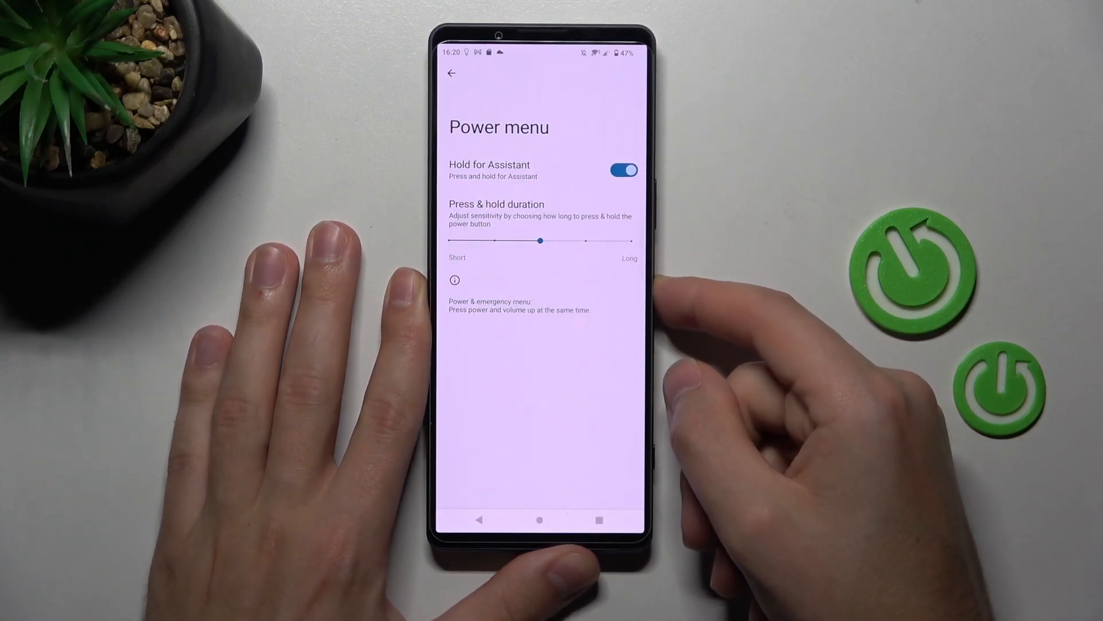
pyautogui.click(454, 280)
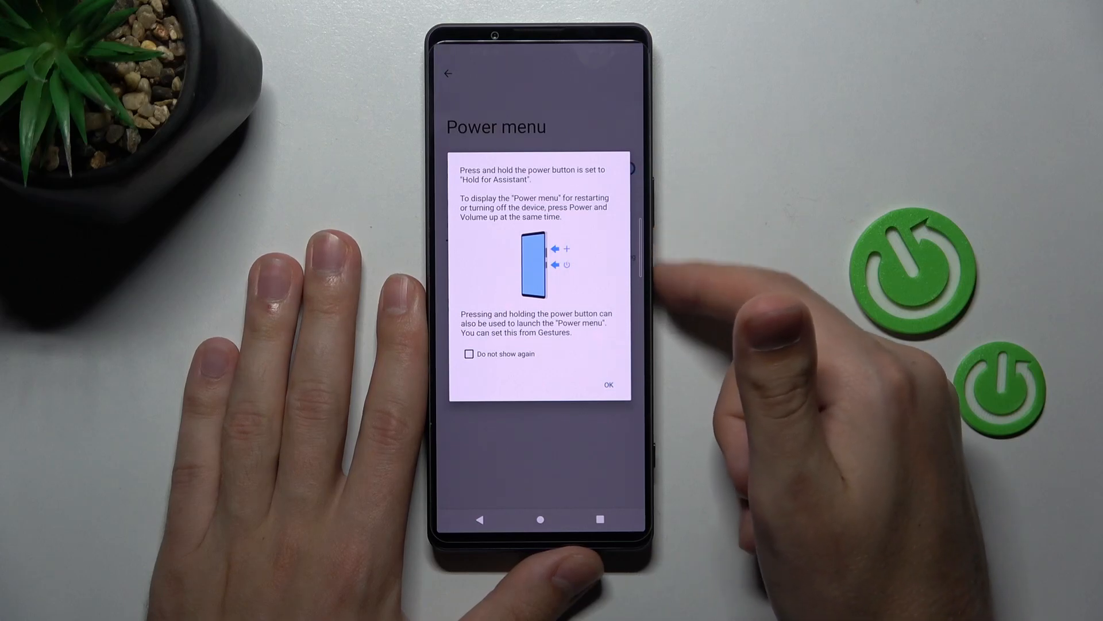
pyautogui.moveTo(756, 317)
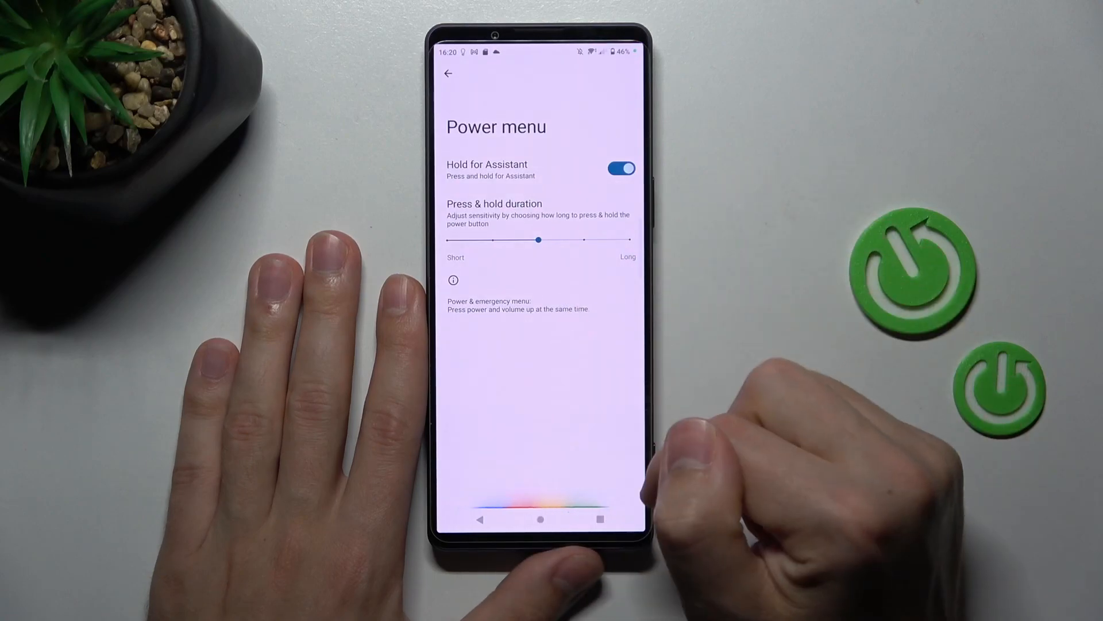
# - Return to Gestures and go into the Jump to camera settings, still off
pyautogui.click(448, 74)
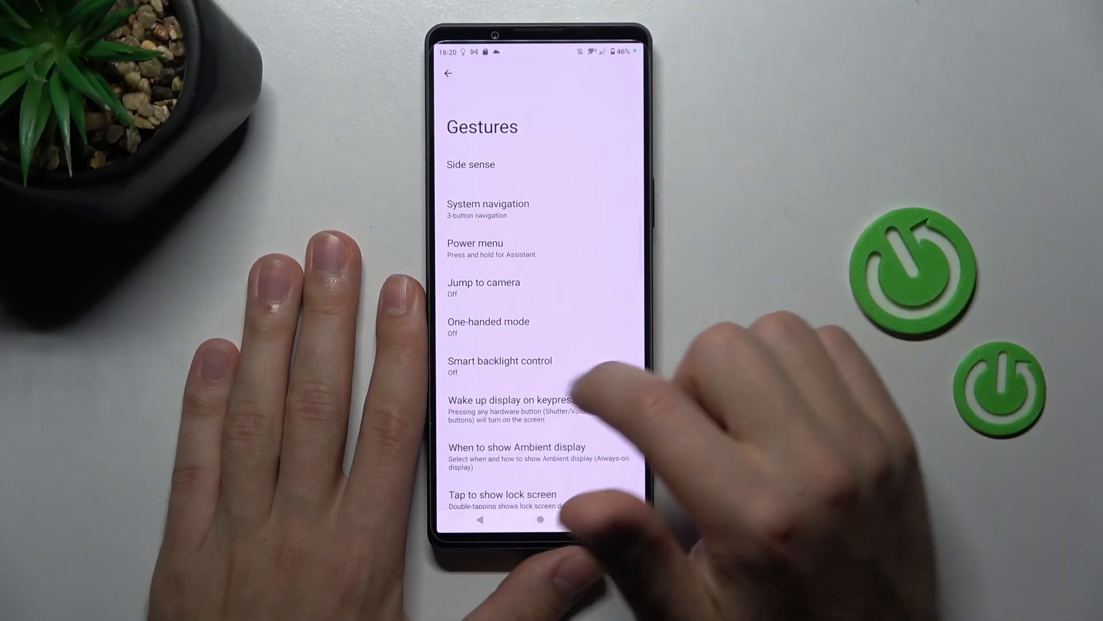
pyautogui.click(483, 282)
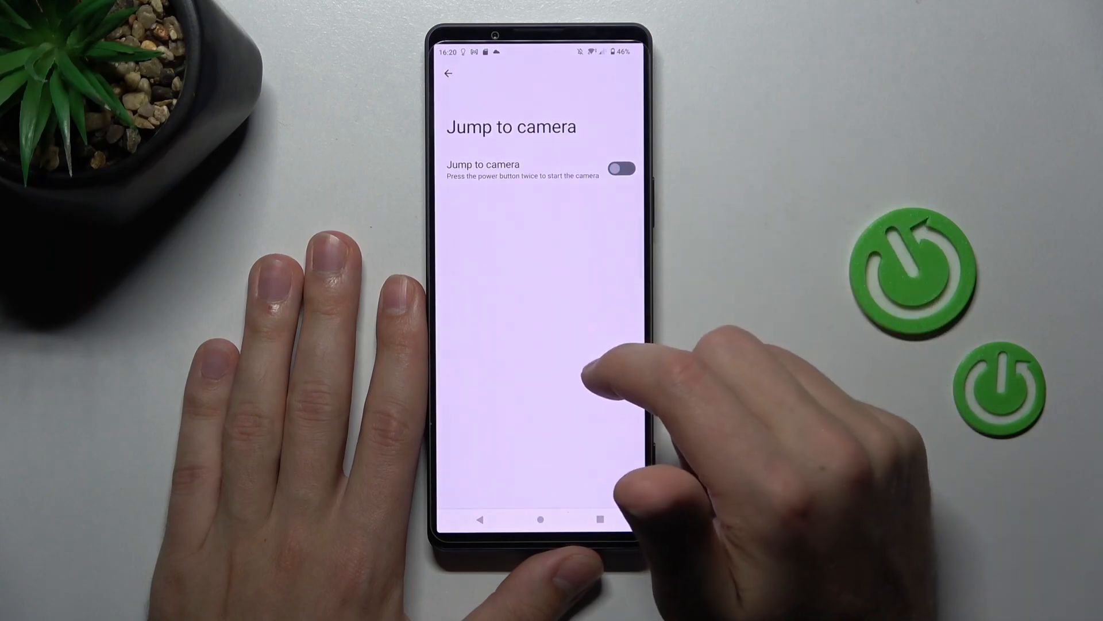